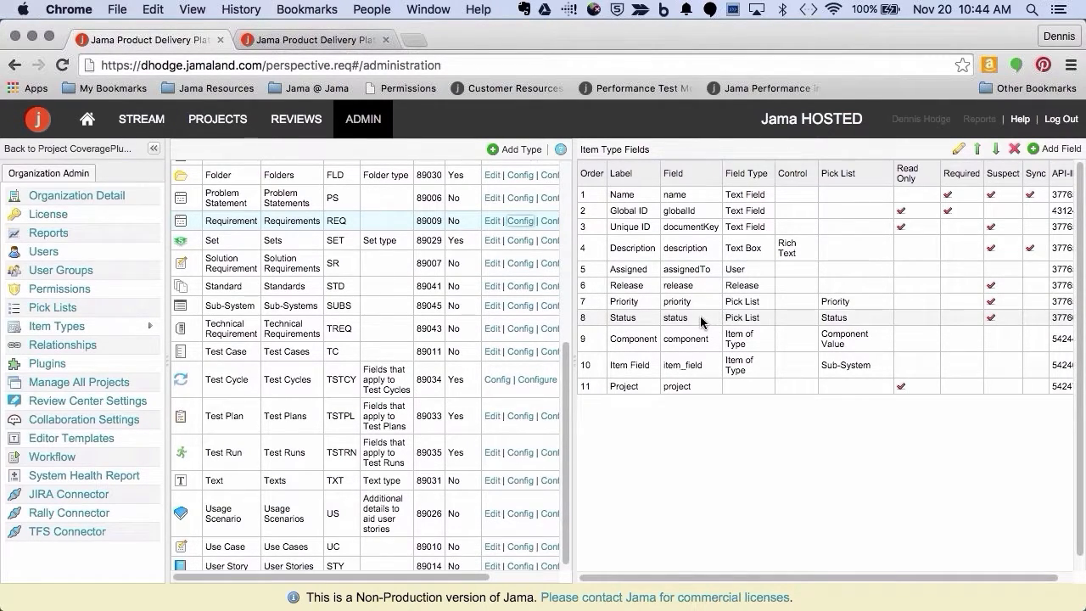
{"action": "mouse_move", "coordinate": [704, 302]}
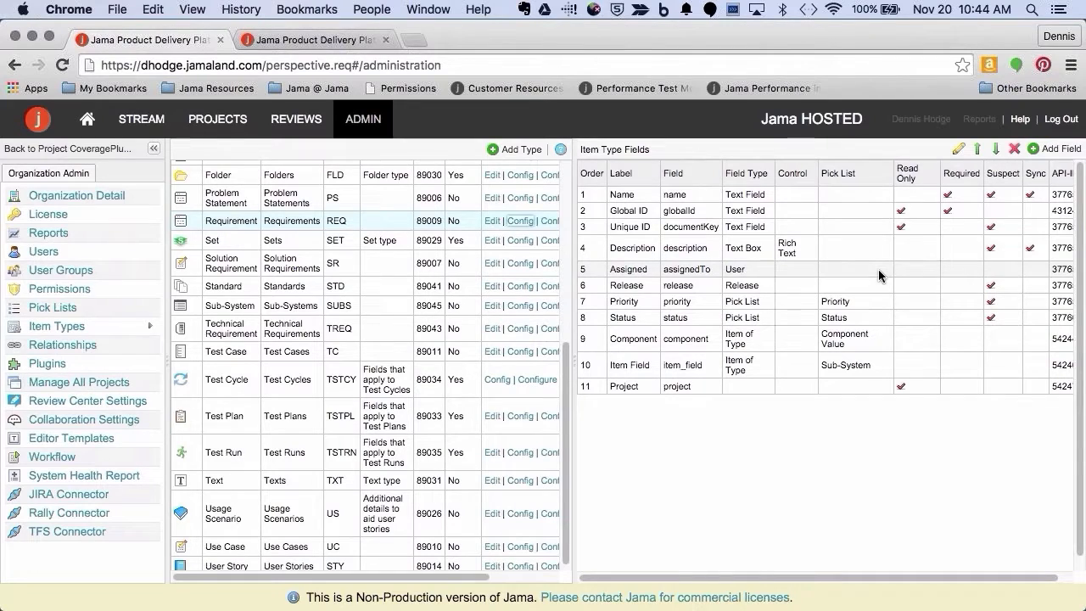
{"action": "mouse_move", "coordinate": [958, 149]}
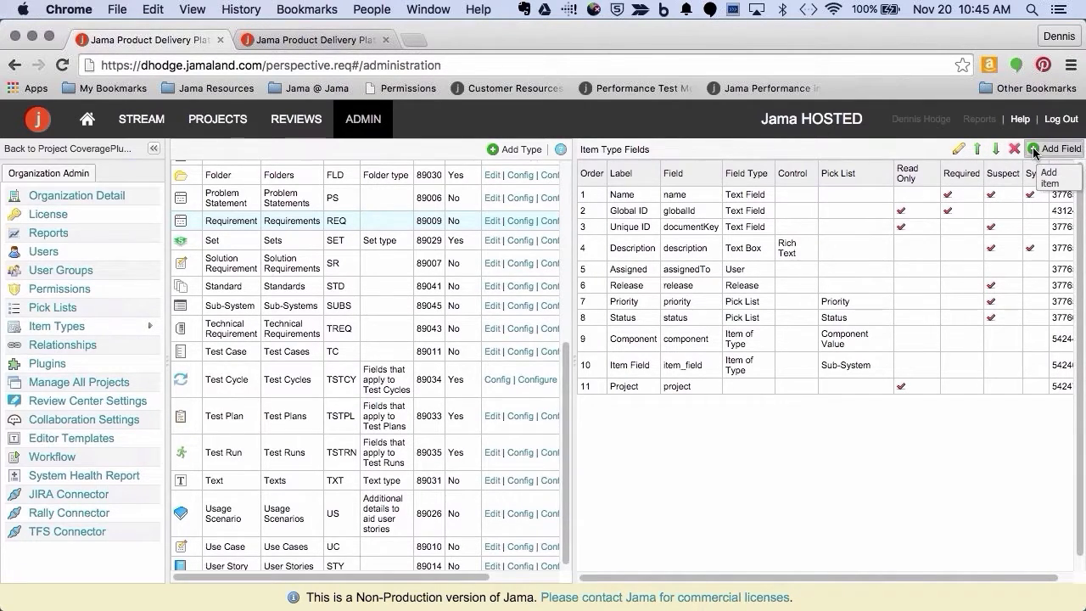
- Begin a new field on the item type and show the Predefined Fields choices
{"action": "left_click", "coordinate": [1055, 150]}
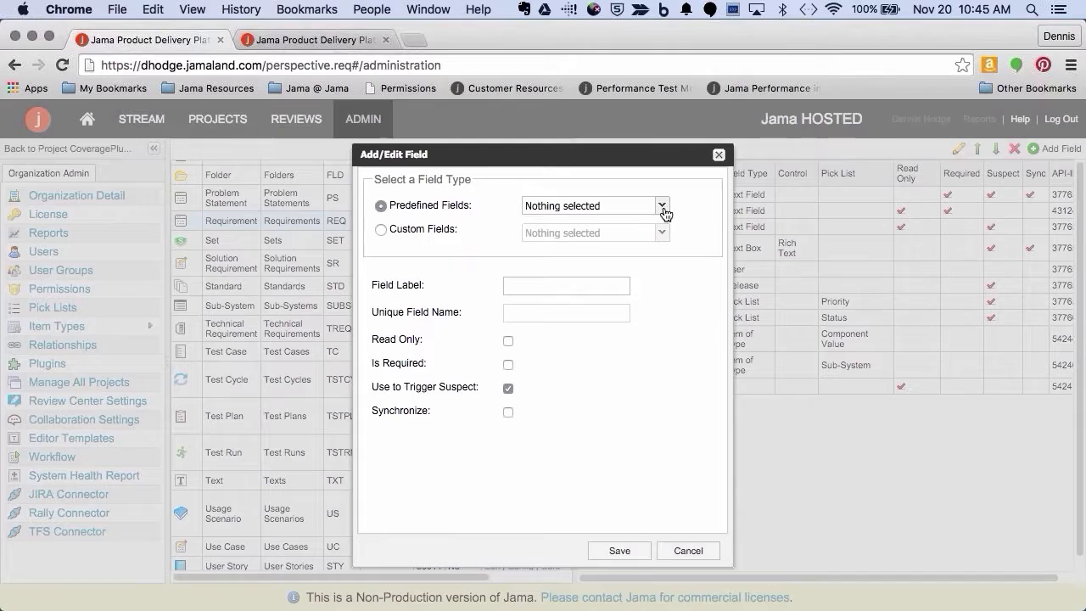
{"action": "left_click", "coordinate": [662, 205]}
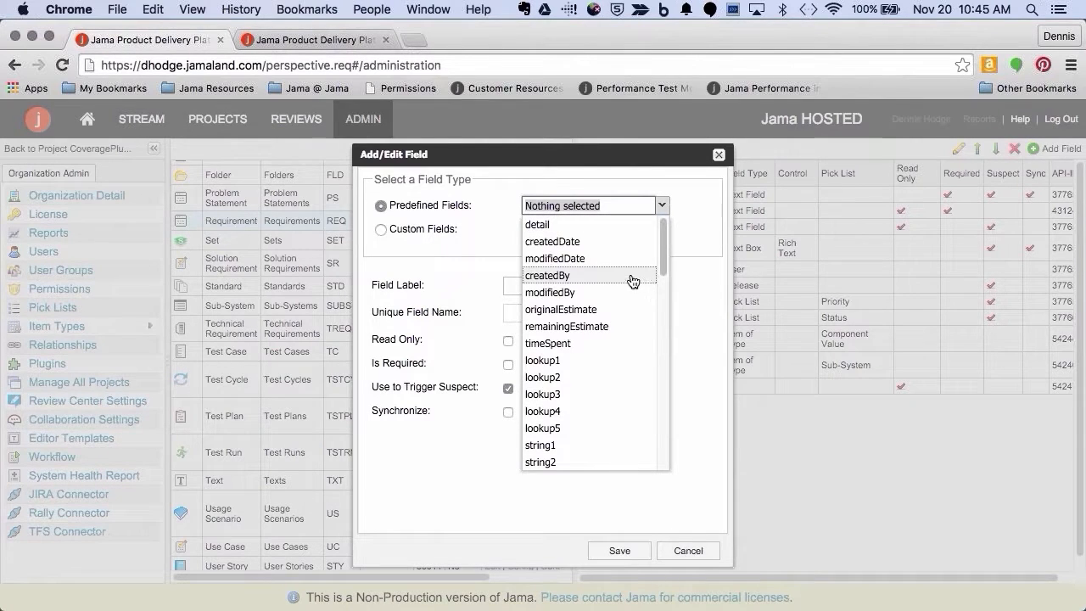
{"action": "mouse_move", "coordinate": [631, 235]}
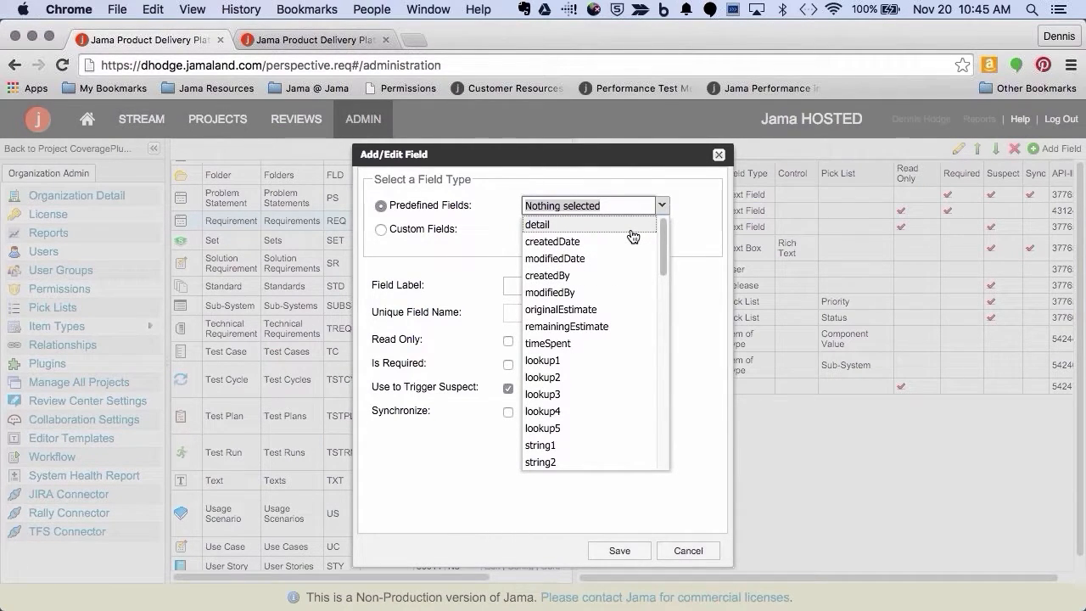
{"action": "mouse_move", "coordinate": [614, 329]}
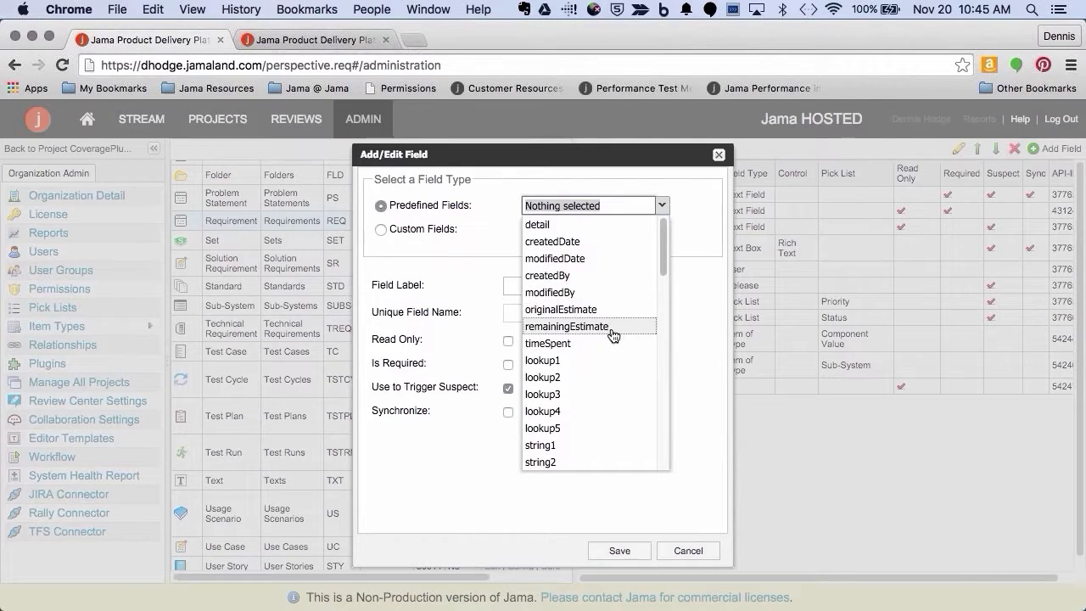
{"action": "mouse_move", "coordinate": [614, 241]}
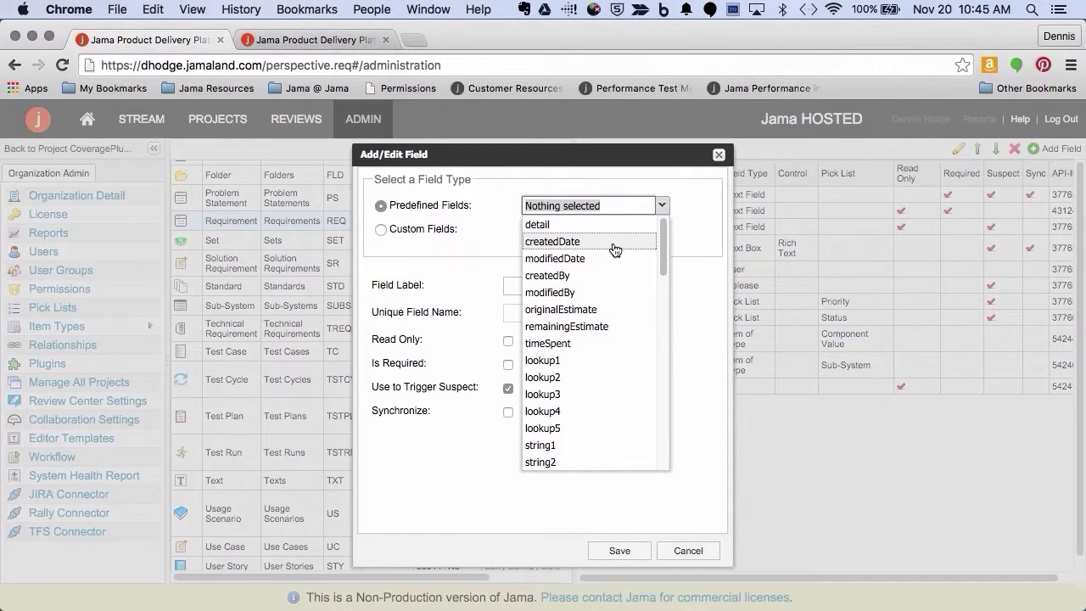
{"action": "mouse_move", "coordinate": [603, 257]}
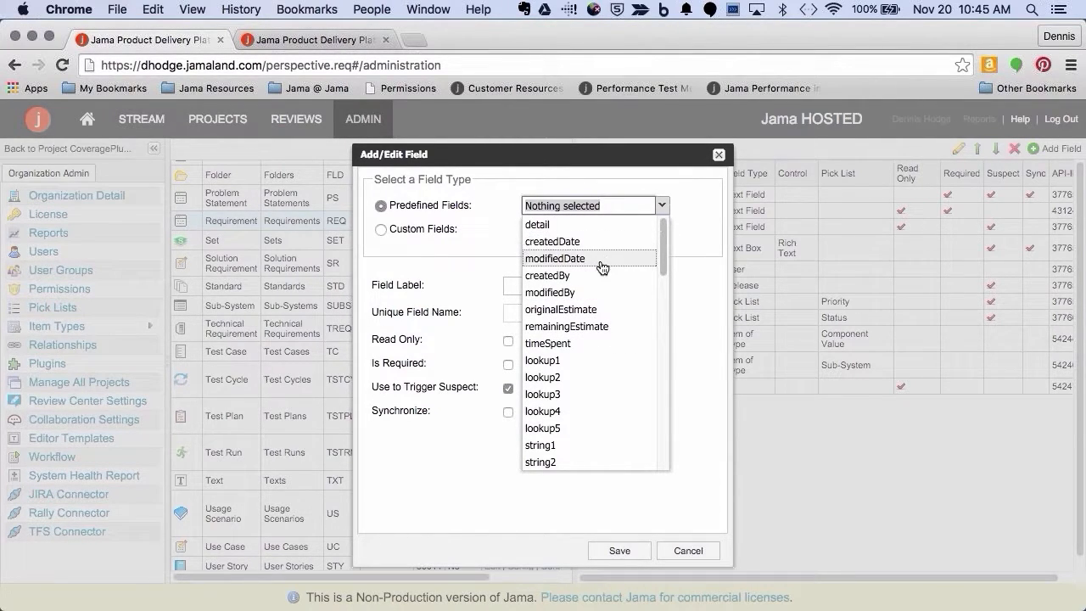
{"action": "mouse_move", "coordinate": [607, 275]}
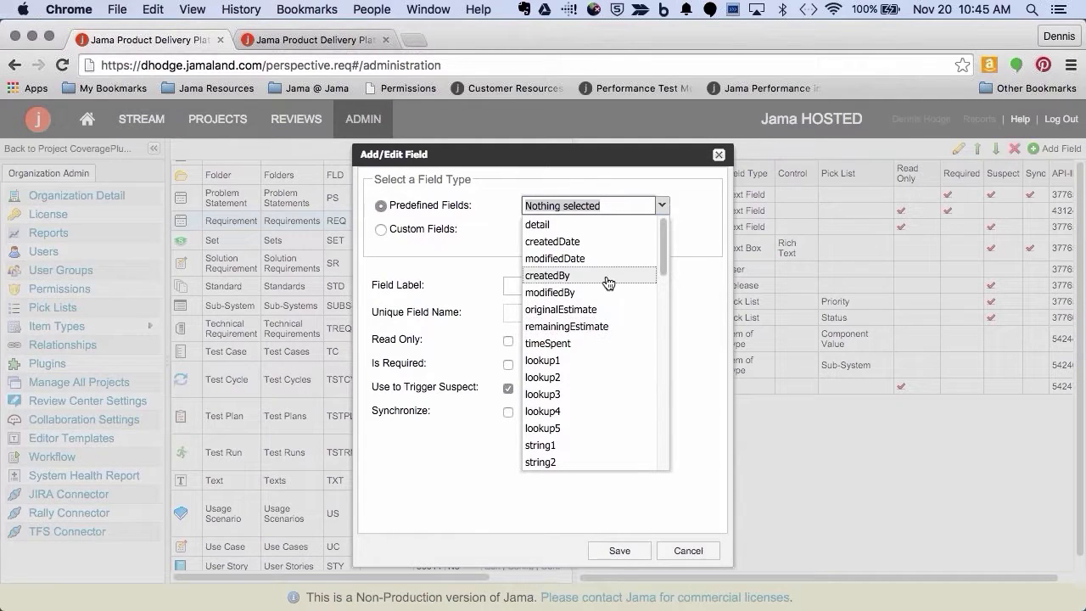
{"action": "mouse_move", "coordinate": [587, 308]}
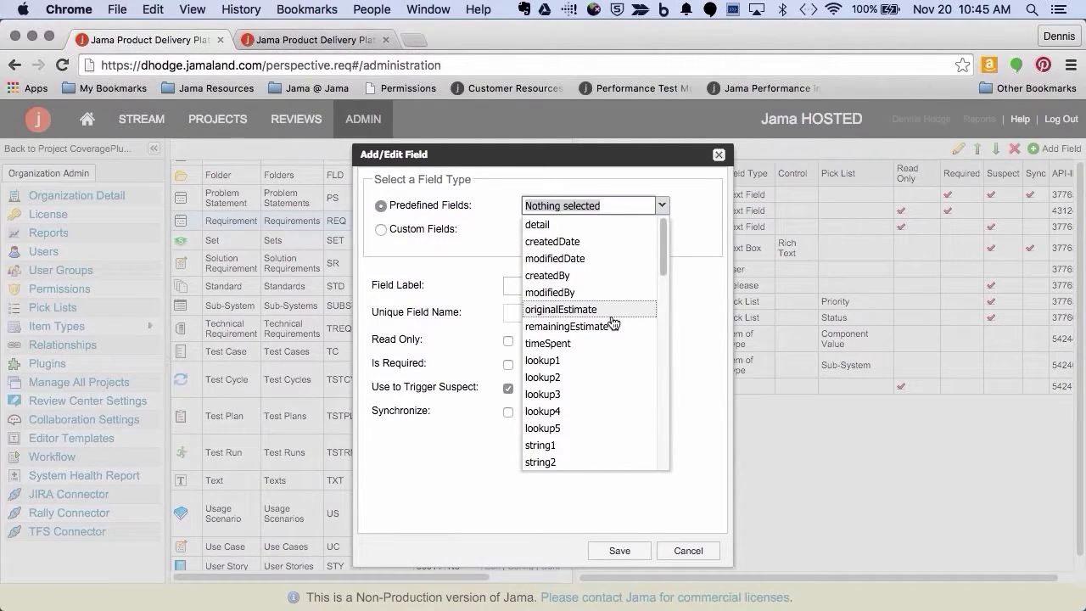
{"action": "mouse_move", "coordinate": [587, 258]}
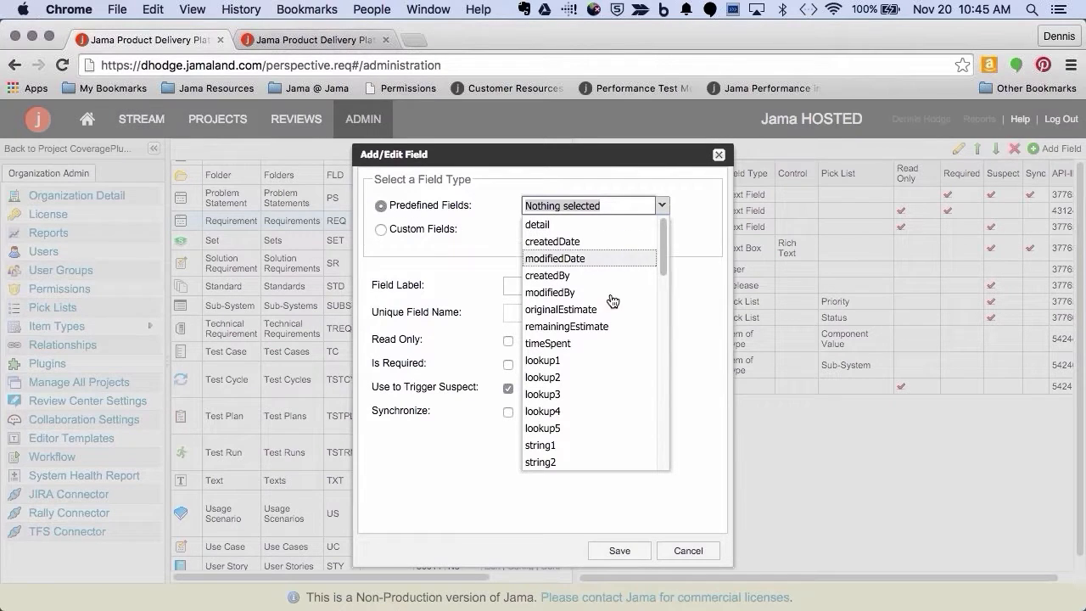
{"action": "mouse_move", "coordinate": [607, 343]}
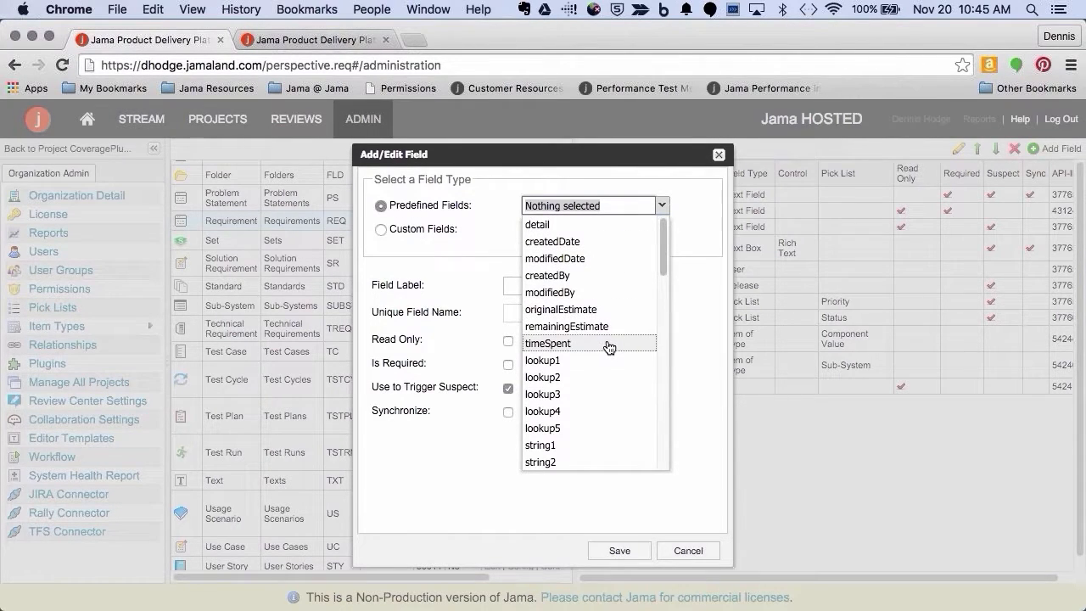
- Scroll the Predefined Fields list to its last entries without choosing one
{"action": "scroll", "scroll_direction": "down", "scroll_amount": 3}
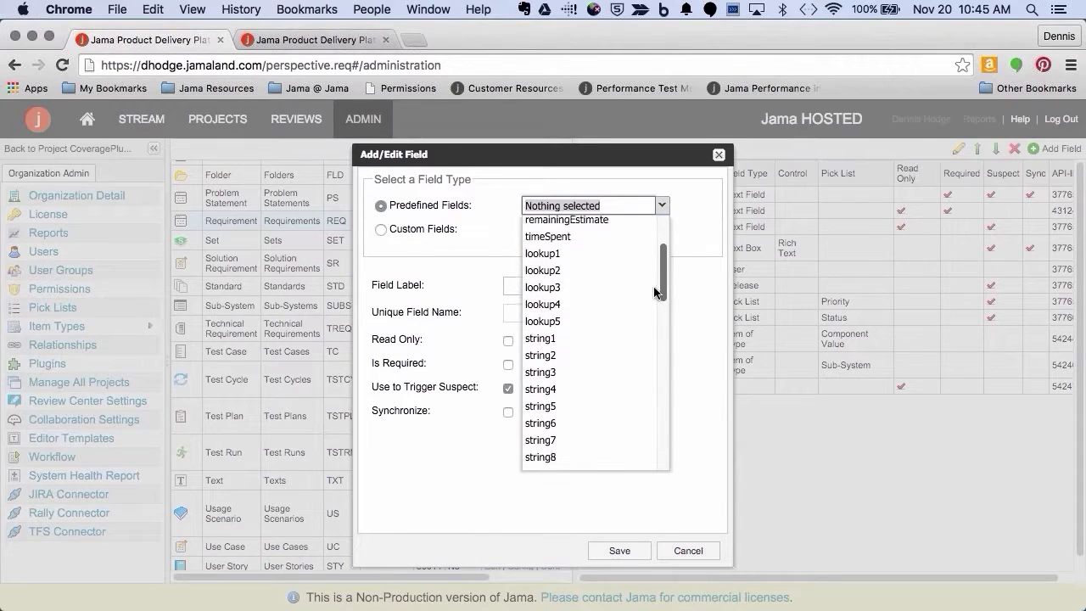
{"action": "scroll", "scroll_direction": "down", "scroll_amount": 3}
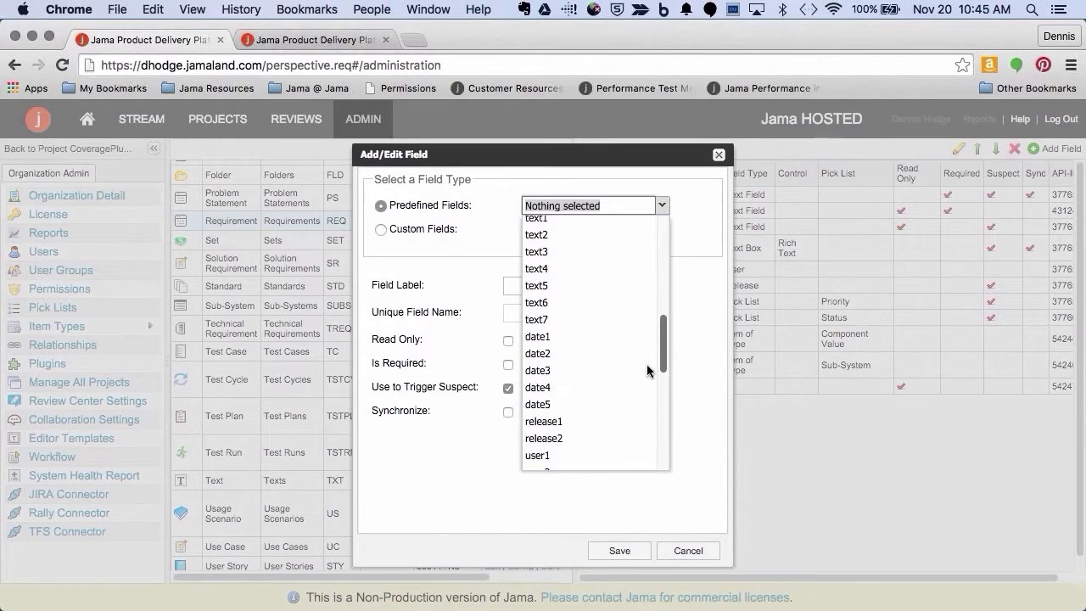
{"action": "scroll", "scroll_direction": "down", "scroll_amount": 3}
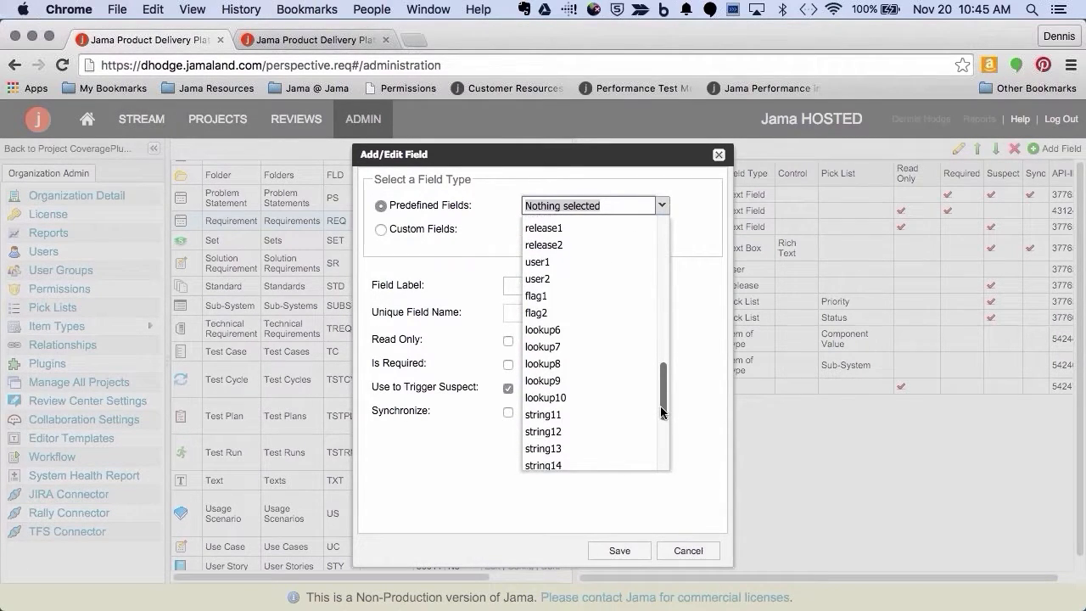
{"action": "scroll", "scroll_direction": "down", "scroll_amount": 3}
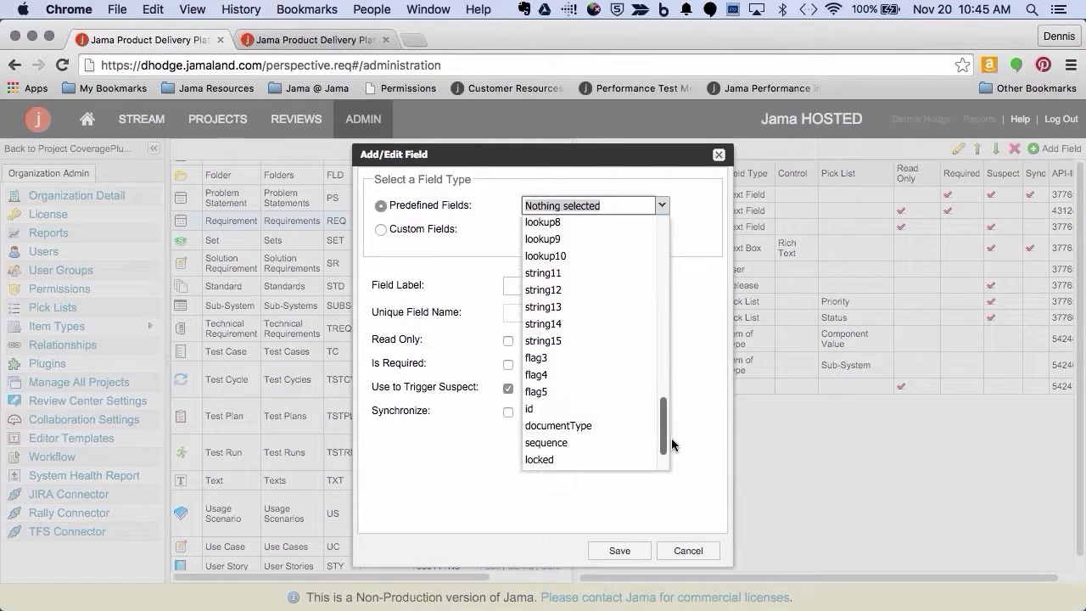
{"action": "scroll", "scroll_direction": "down", "scroll_amount": 3}
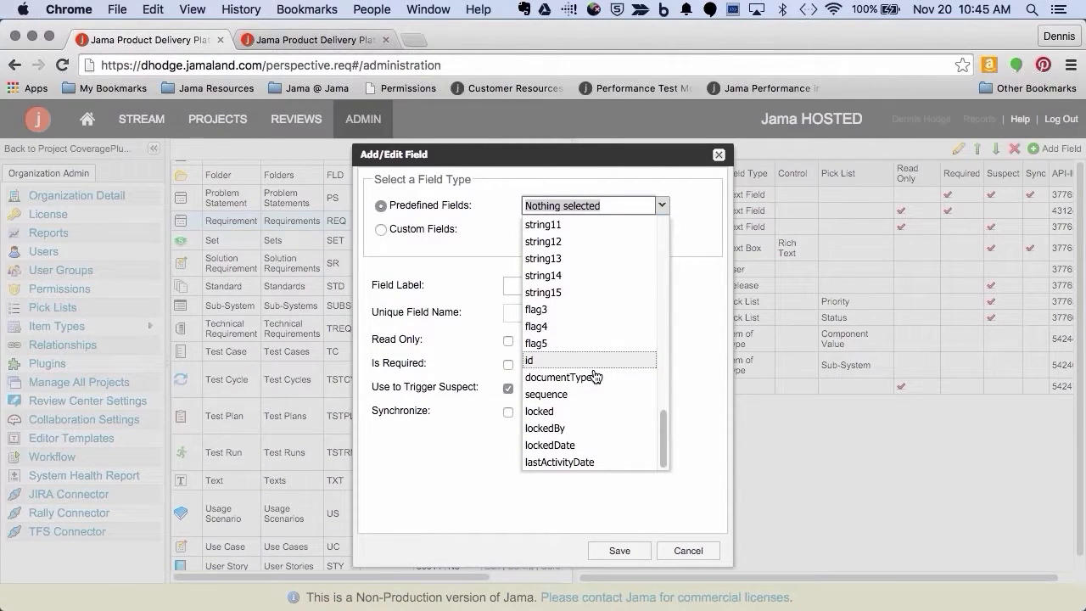
{"action": "mouse_move", "coordinate": [585, 379]}
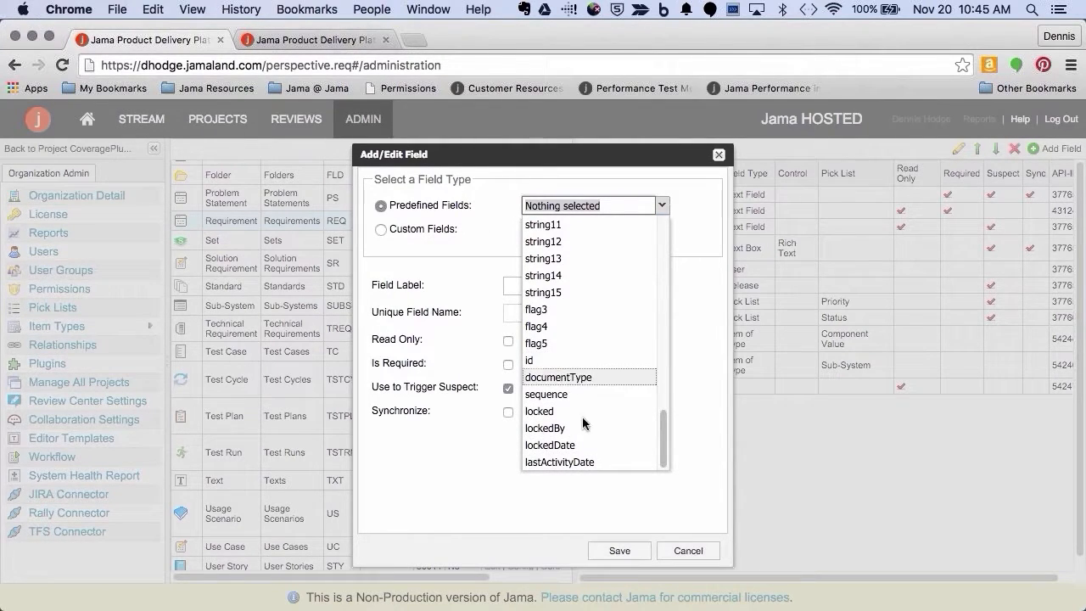
{"action": "mouse_move", "coordinate": [601, 386]}
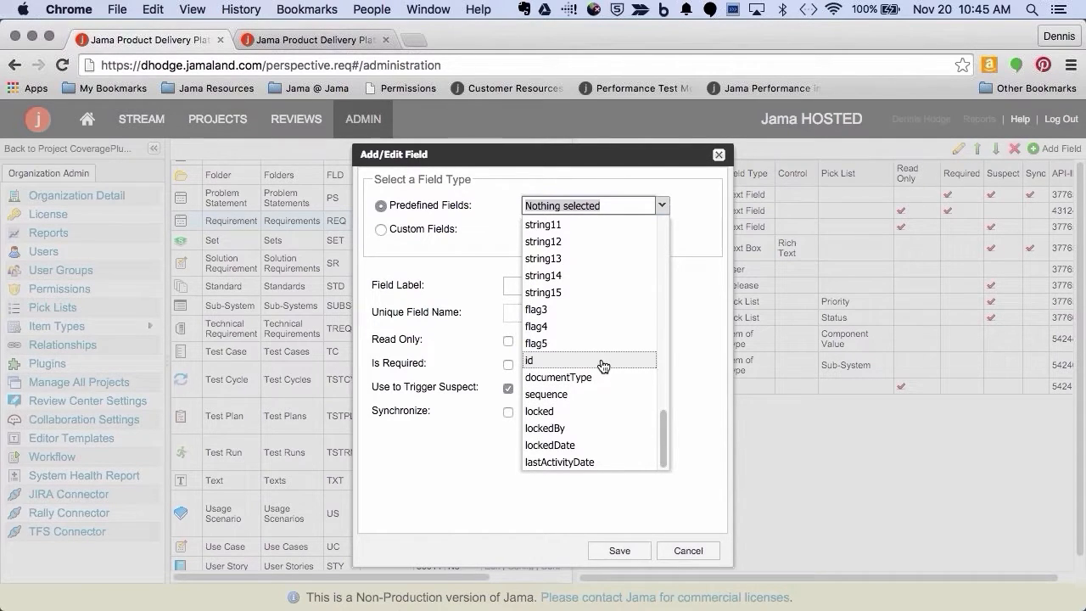
{"action": "mouse_move", "coordinate": [589, 413]}
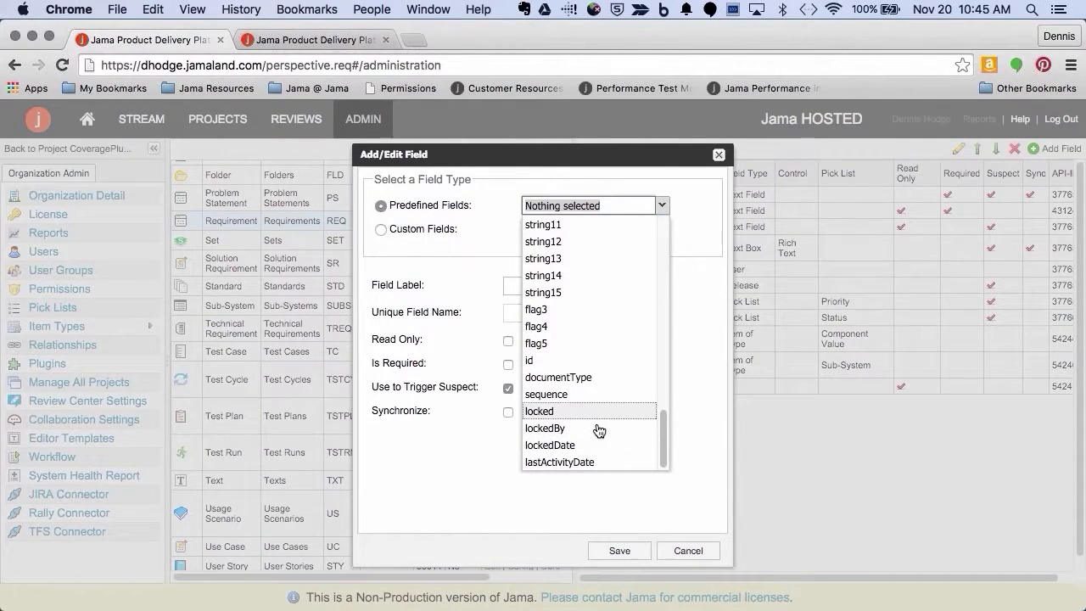
{"action": "mouse_move", "coordinate": [594, 360]}
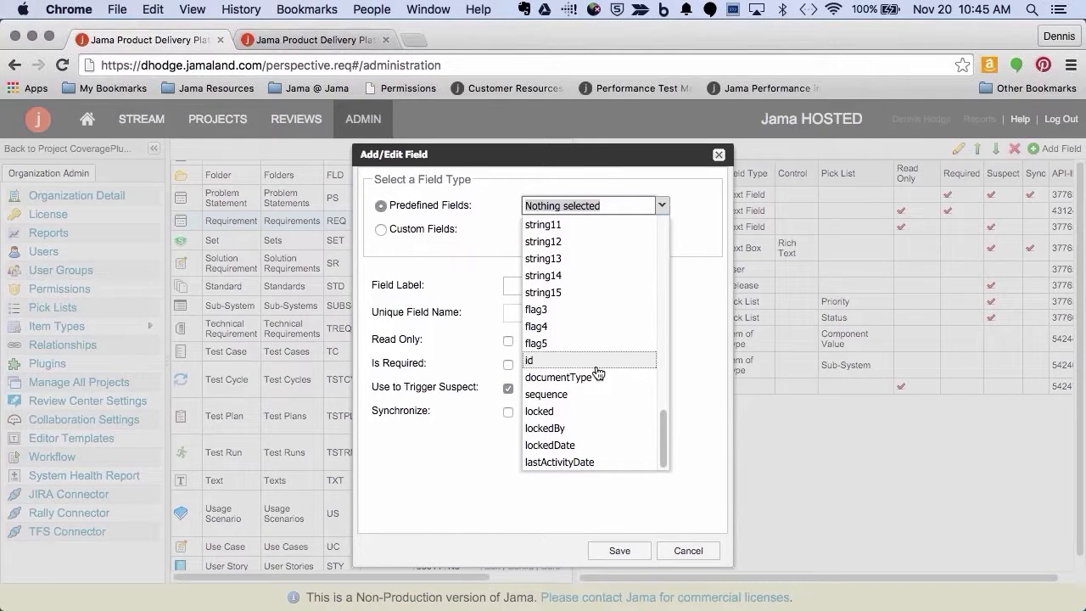
{"action": "mouse_move", "coordinate": [597, 371]}
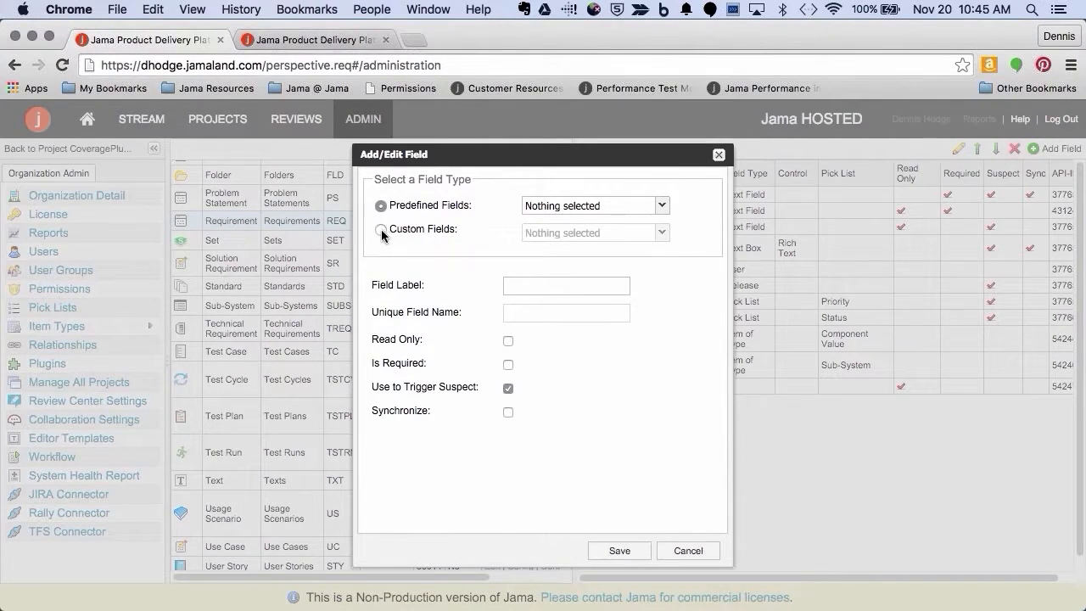
- Switch to Custom Fields and choose Calculated as the field type
{"action": "left_click", "coordinate": [380, 229]}
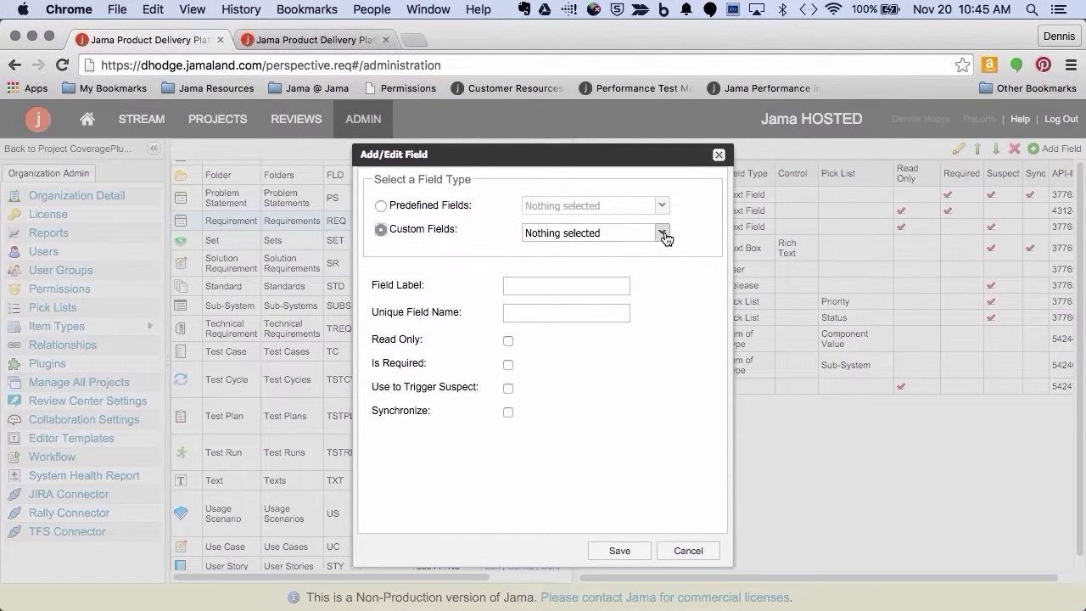
{"action": "left_click", "coordinate": [662, 233]}
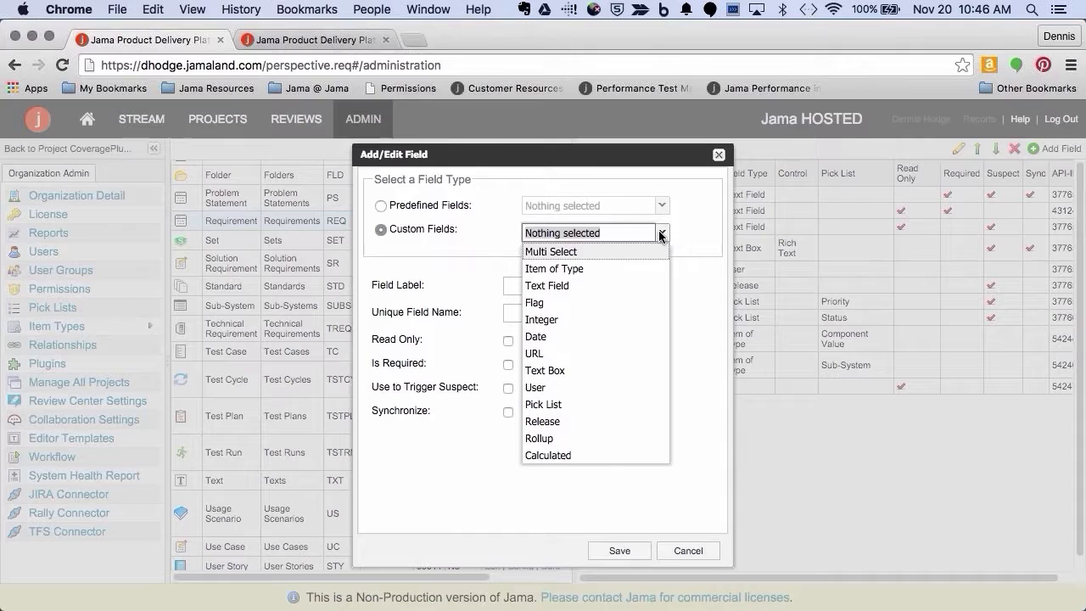
{"action": "mouse_move", "coordinate": [614, 251]}
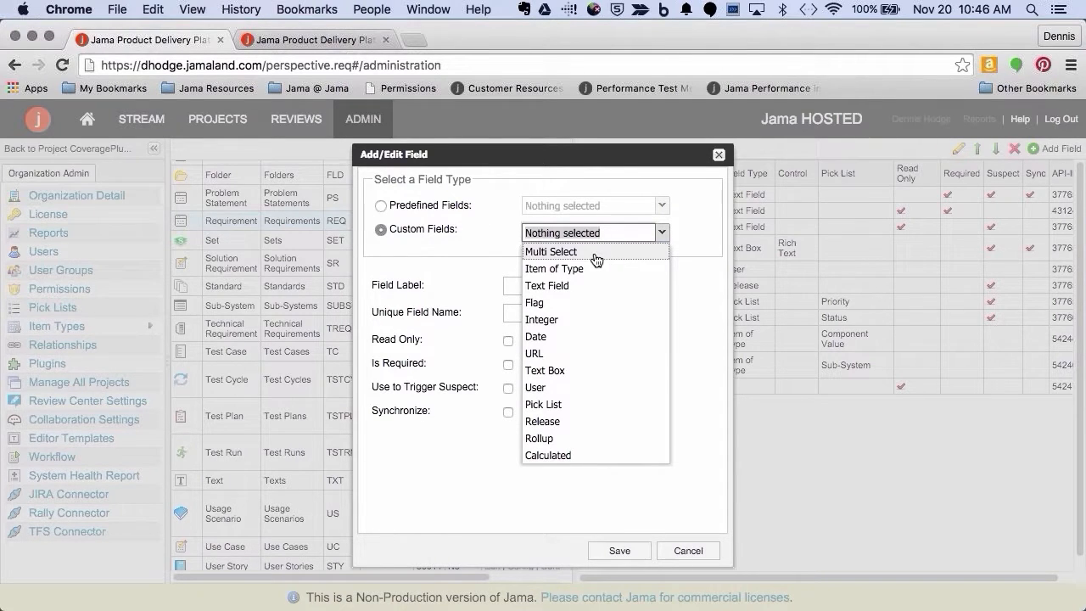
{"action": "mouse_move", "coordinate": [595, 265]}
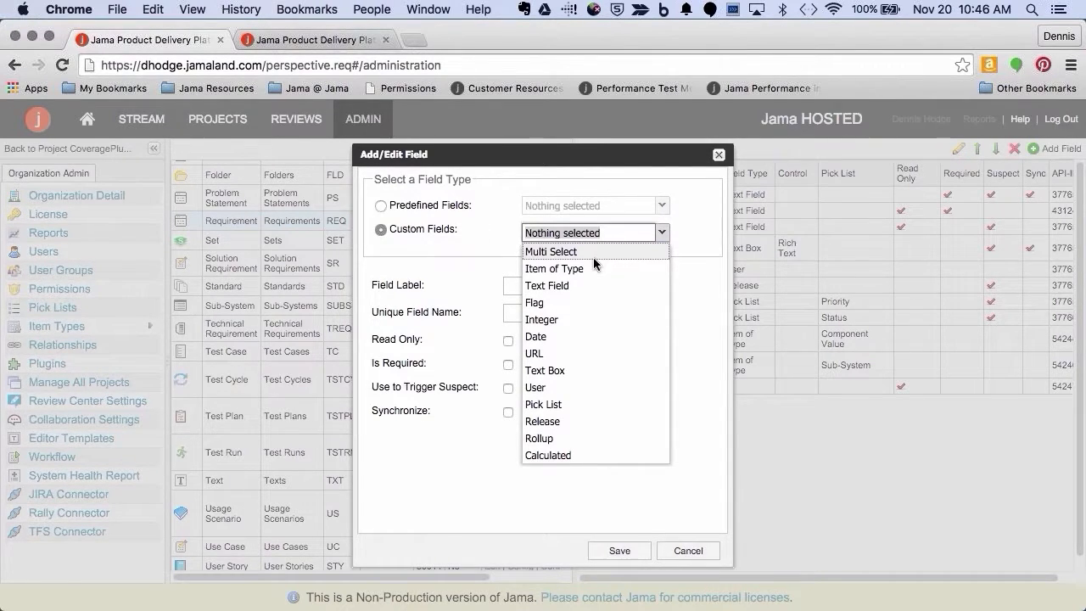
{"action": "mouse_move", "coordinate": [602, 285]}
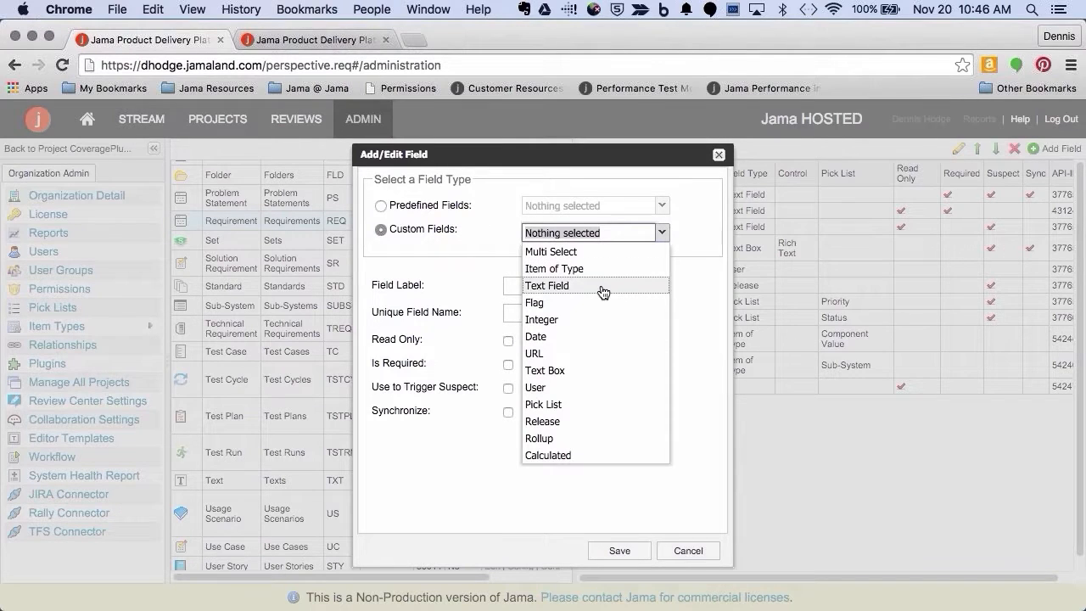
{"action": "mouse_move", "coordinate": [576, 343]}
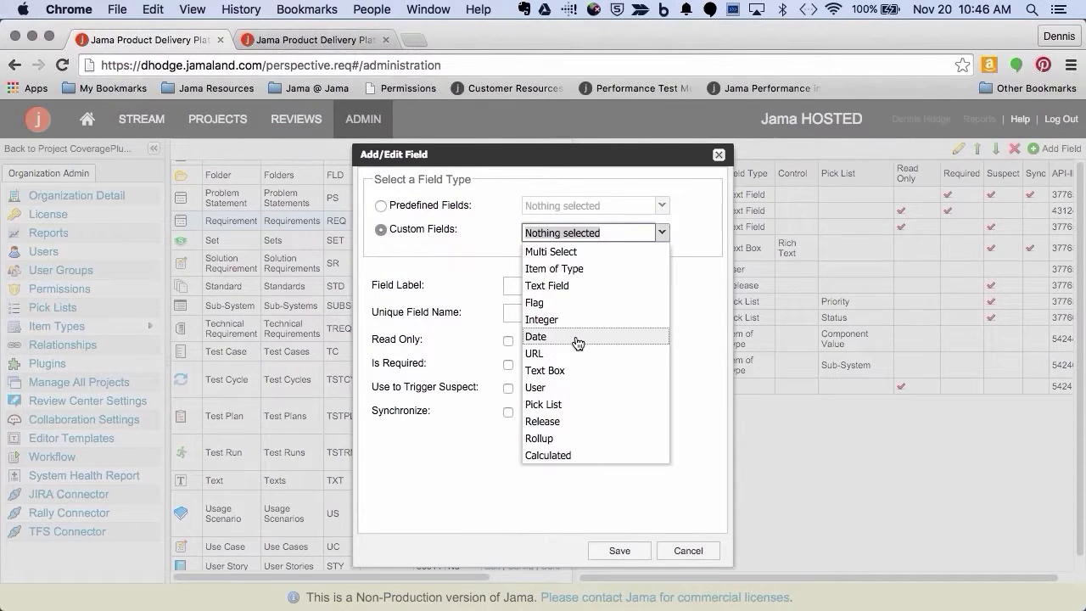
{"action": "mouse_move", "coordinate": [590, 354]}
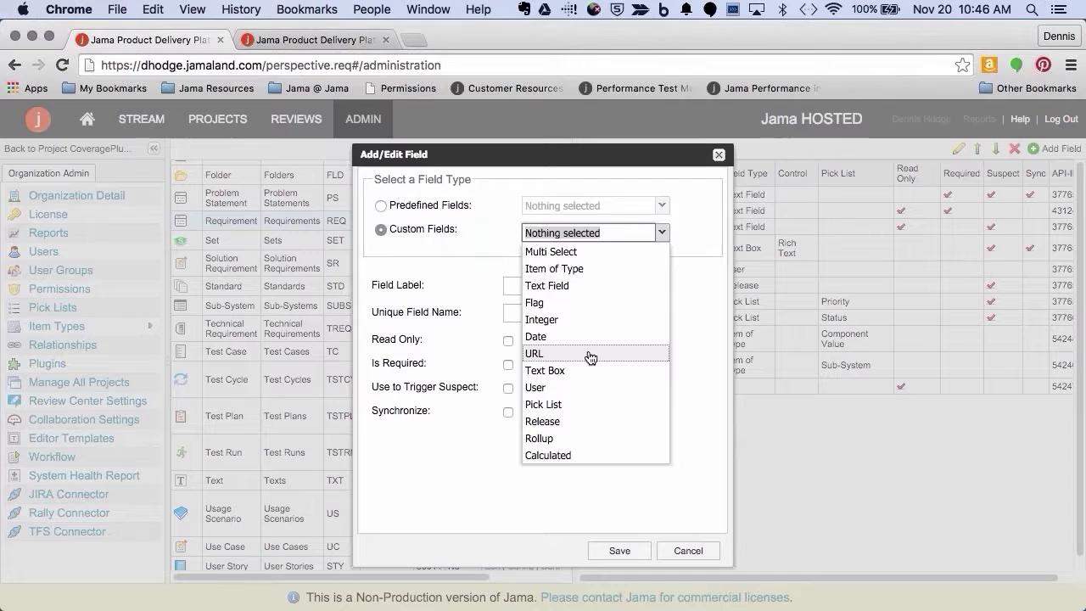
{"action": "mouse_move", "coordinate": [573, 372]}
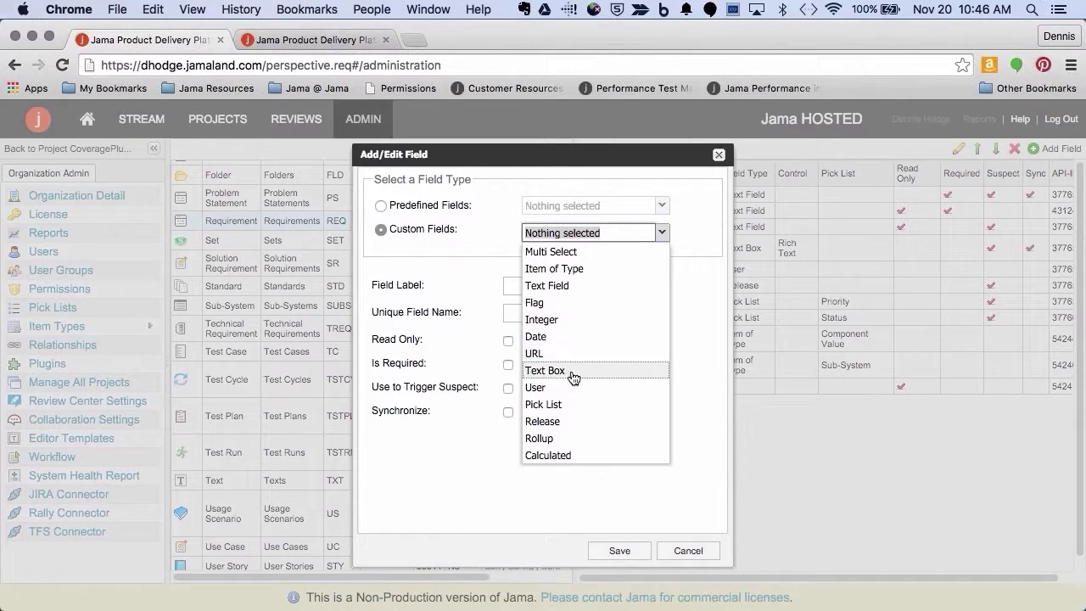
{"action": "mouse_move", "coordinate": [577, 403]}
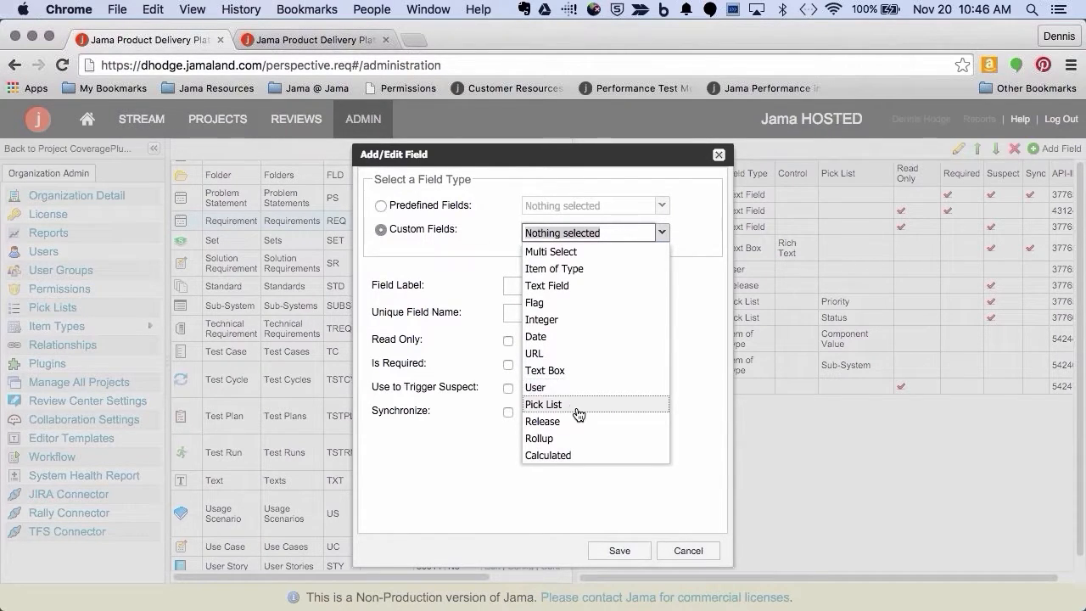
{"action": "mouse_move", "coordinate": [583, 454]}
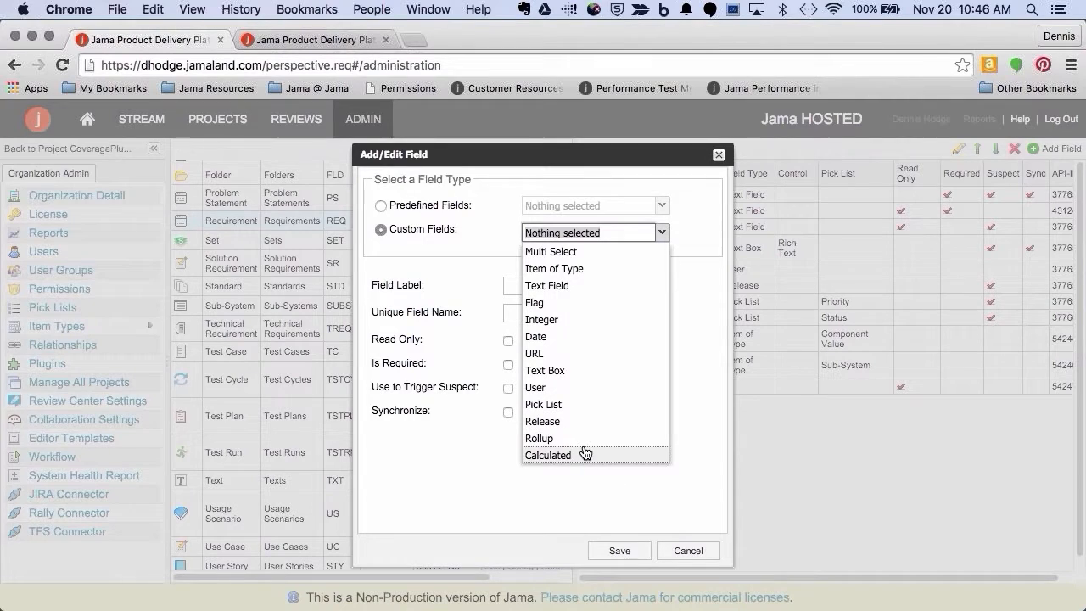
{"action": "mouse_move", "coordinate": [589, 438]}
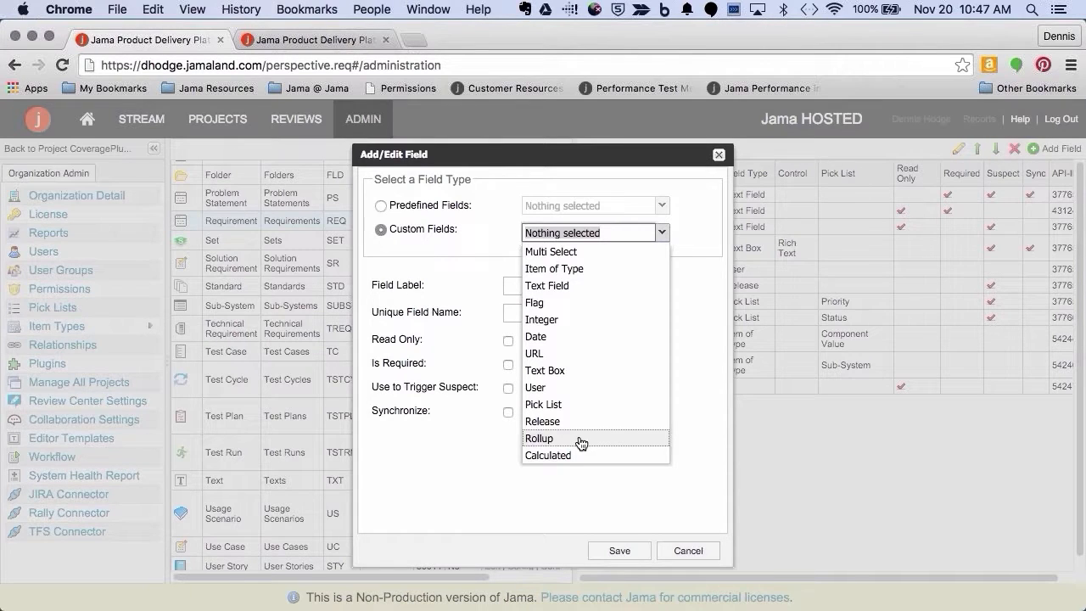
{"action": "mouse_move", "coordinate": [567, 441]}
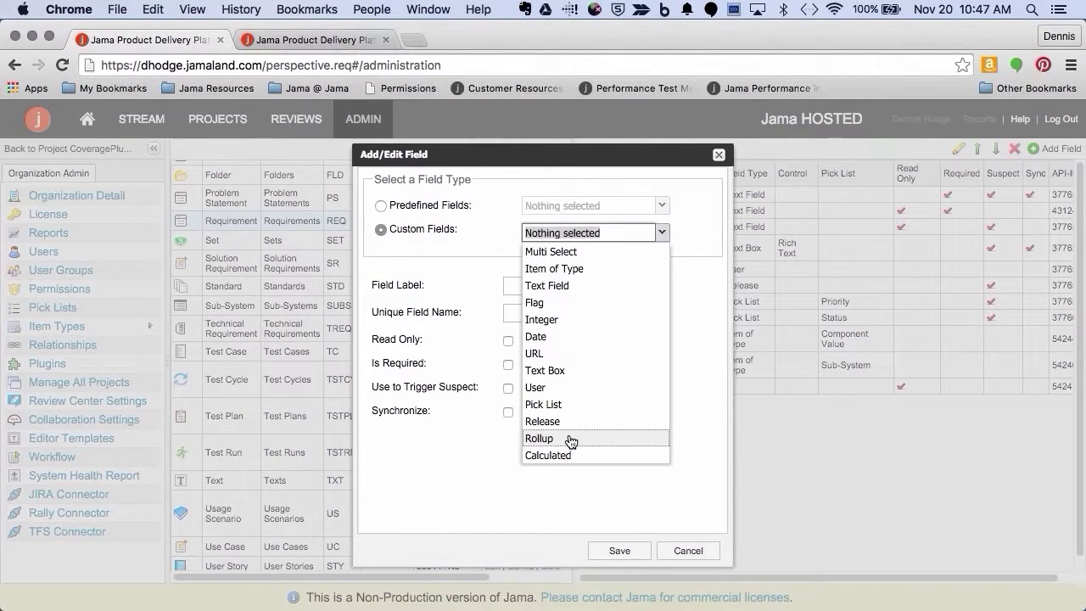
{"action": "mouse_move", "coordinate": [570, 465]}
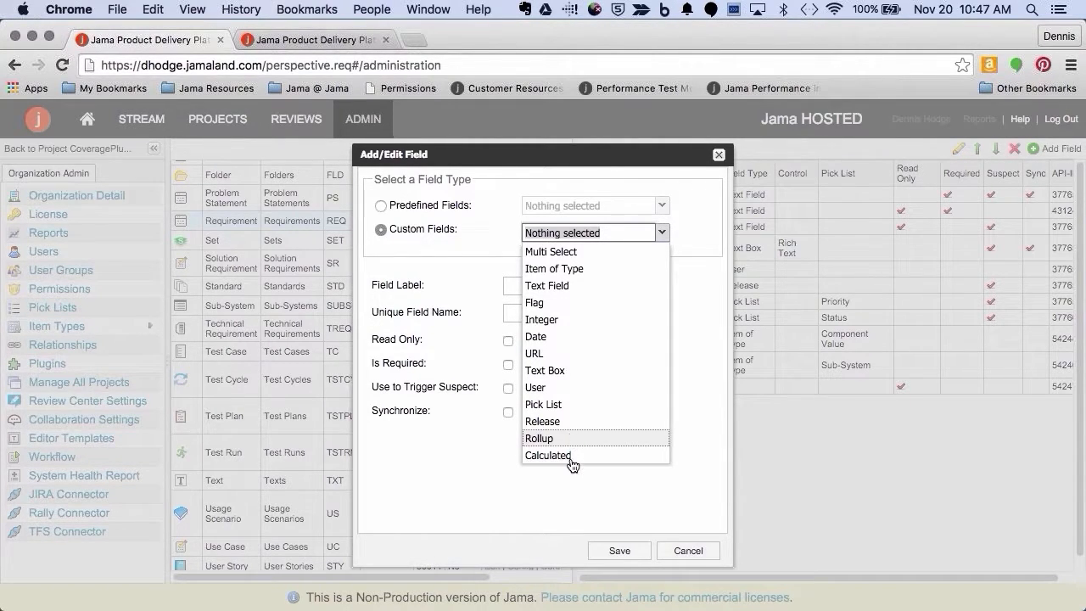
{"action": "mouse_move", "coordinate": [569, 455]}
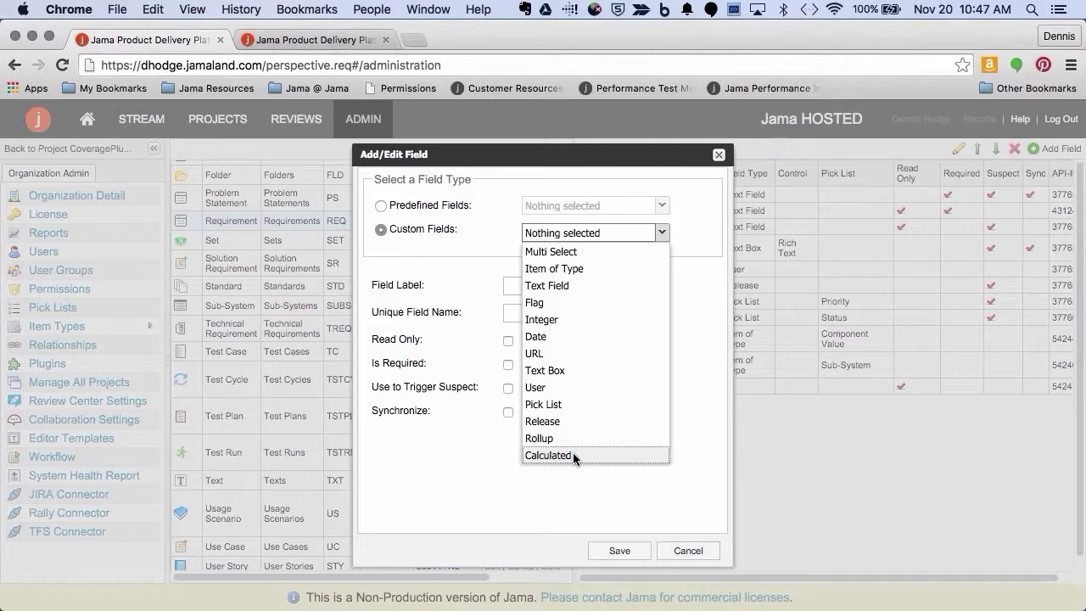
{"action": "left_click", "coordinate": [548, 455]}
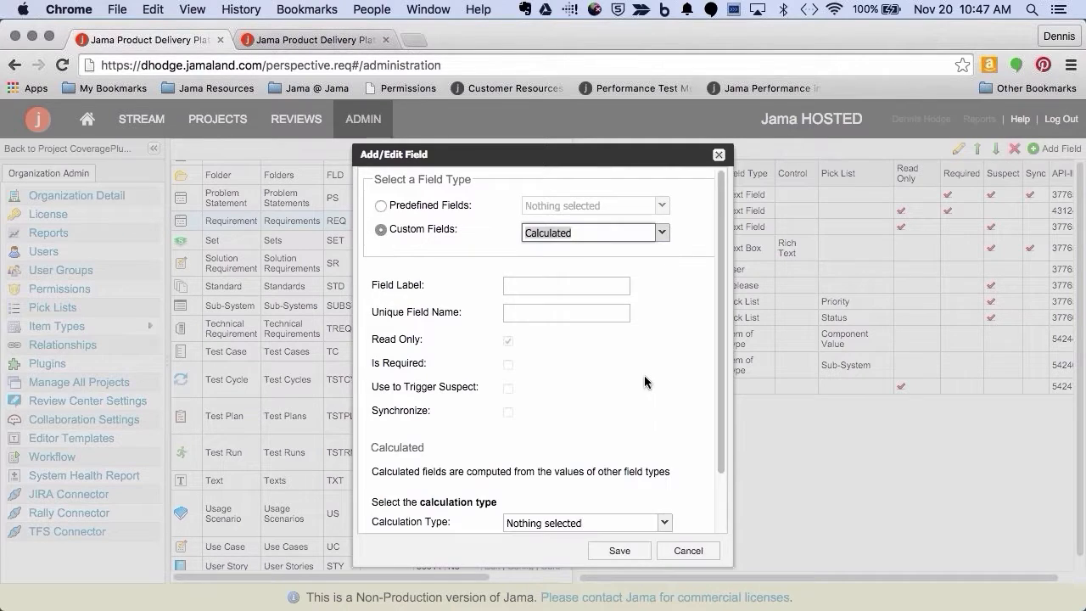
{"action": "scroll", "scroll_direction": "down", "scroll_amount": 3}
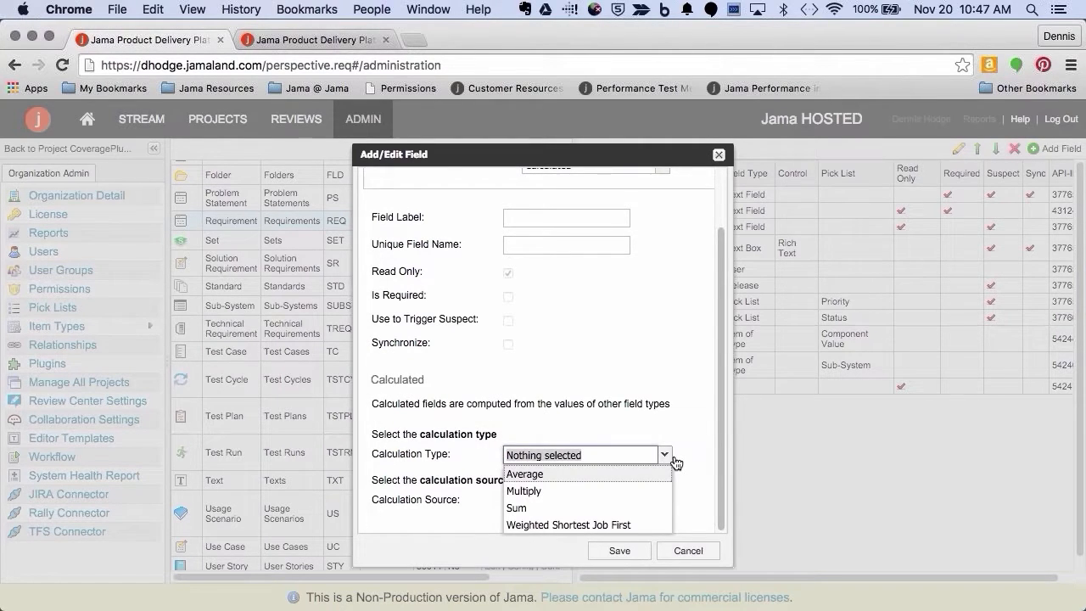
{"action": "mouse_move", "coordinate": [684, 472]}
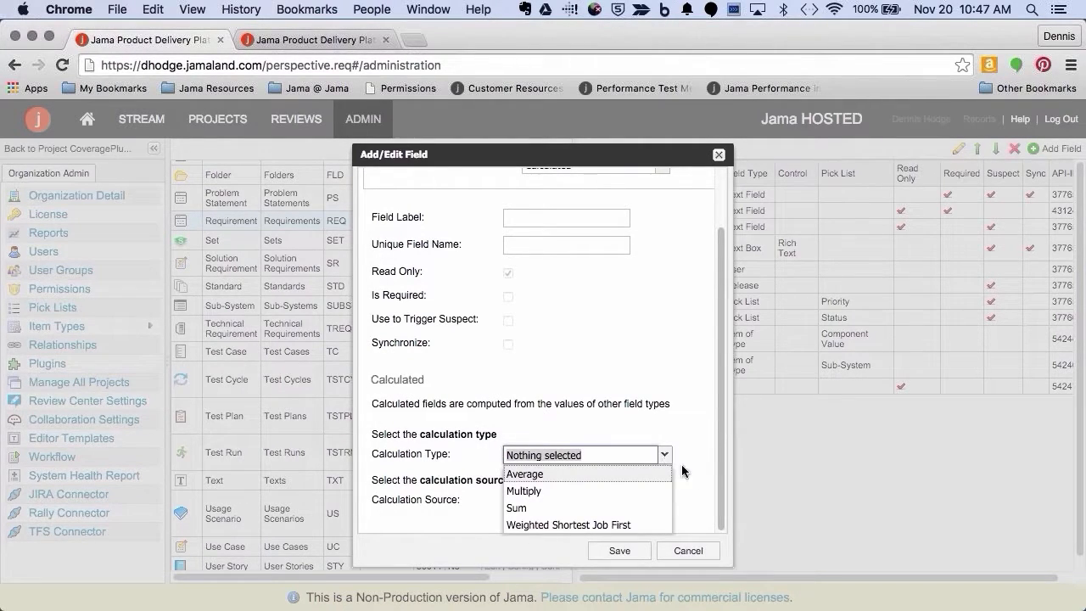
{"action": "mouse_move", "coordinate": [645, 524]}
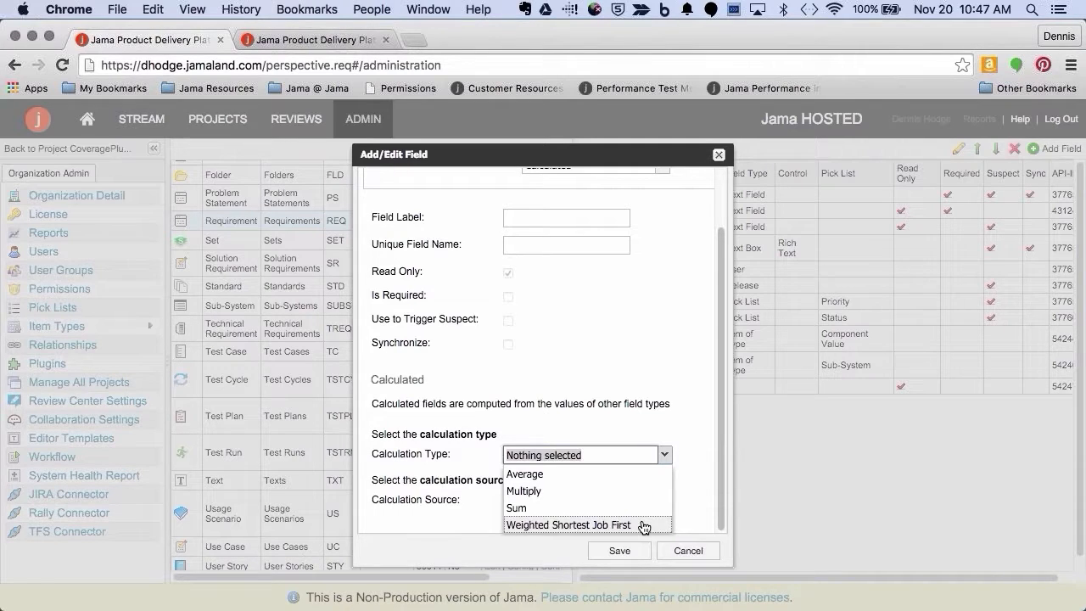
{"action": "mouse_move", "coordinate": [645, 526]}
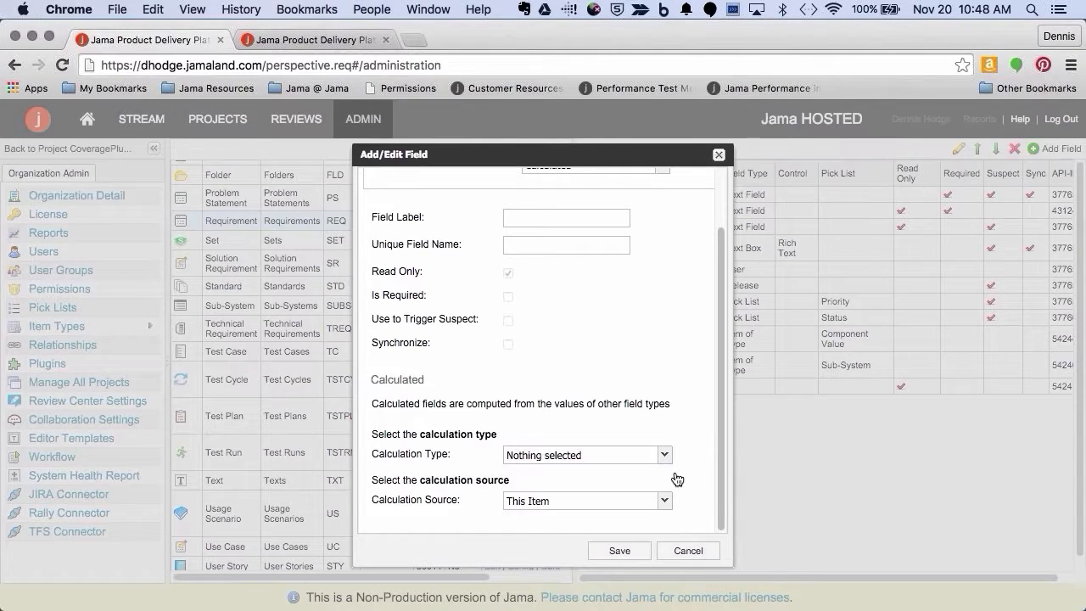
{"action": "left_click", "coordinate": [586, 498]}
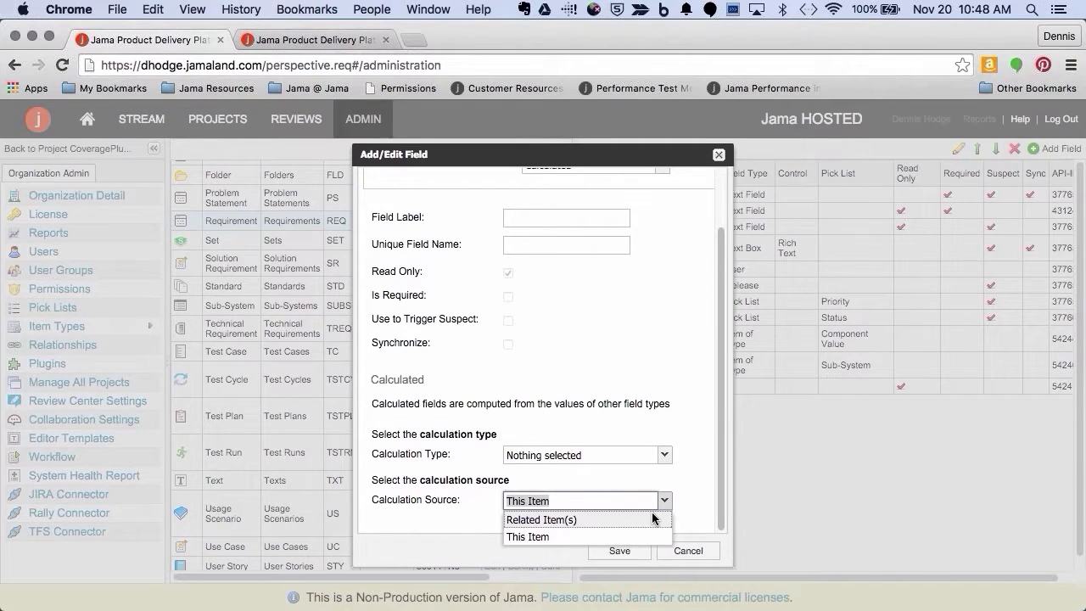
{"action": "mouse_move", "coordinate": [661, 468]}
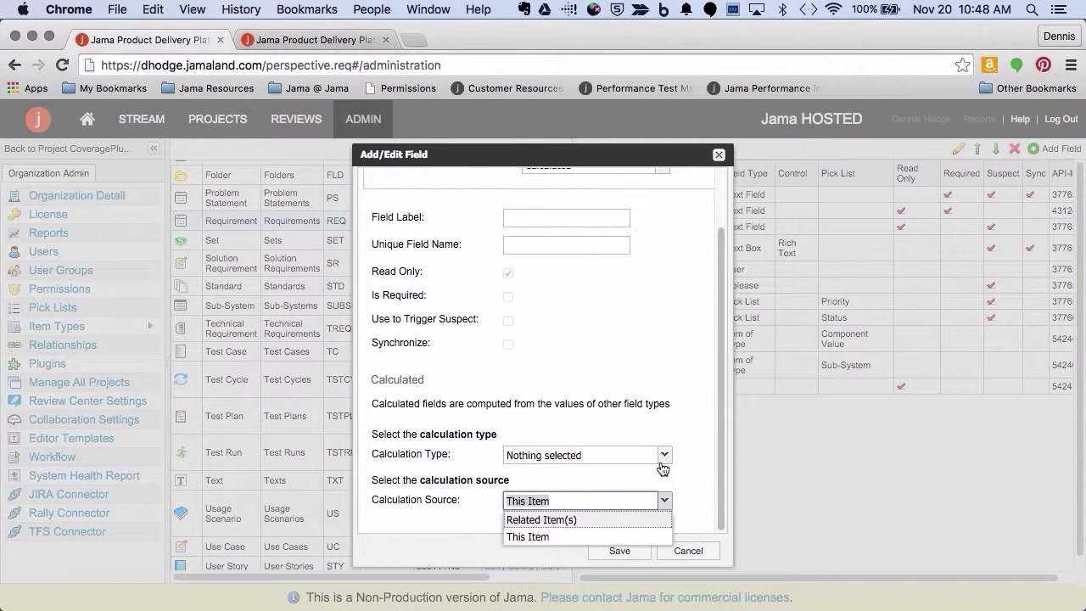
{"action": "left_click", "coordinate": [526, 536]}
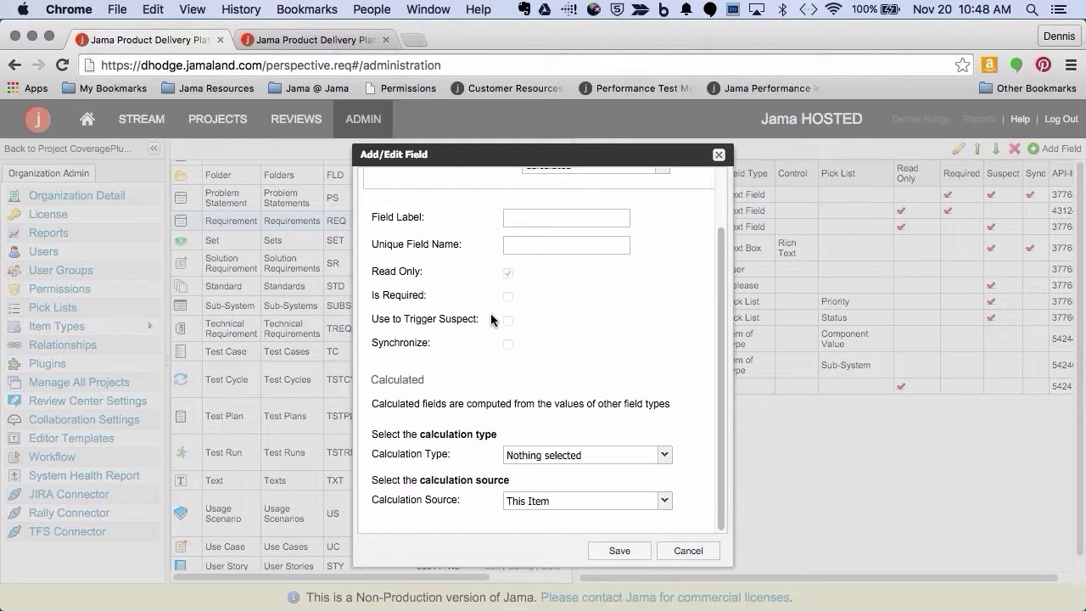
{"action": "scroll", "scroll_direction": "up", "scroll_amount": 3}
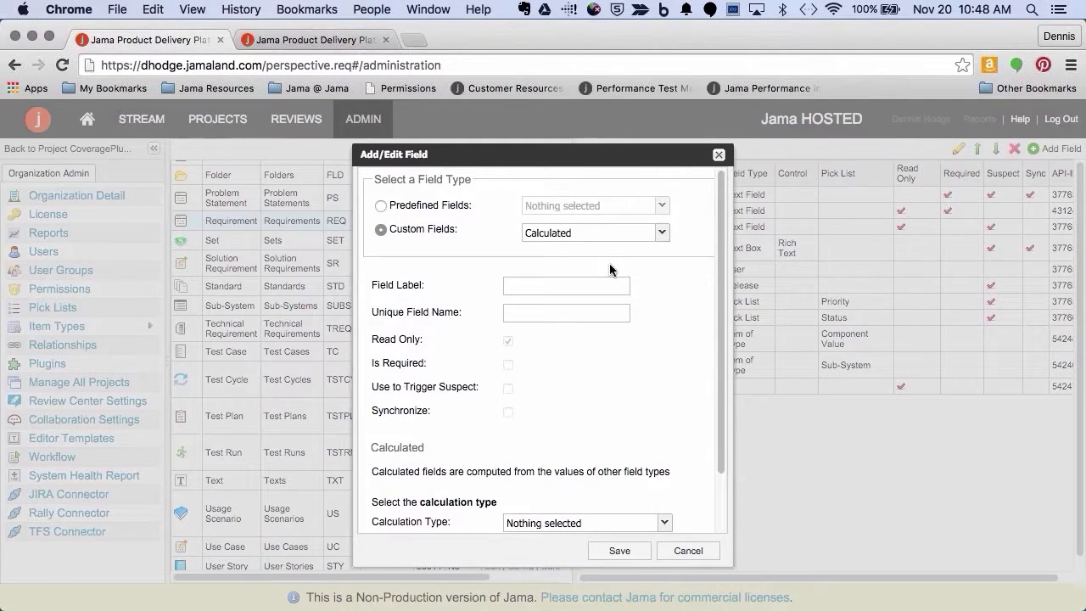
{"action": "mouse_move", "coordinate": [676, 273]}
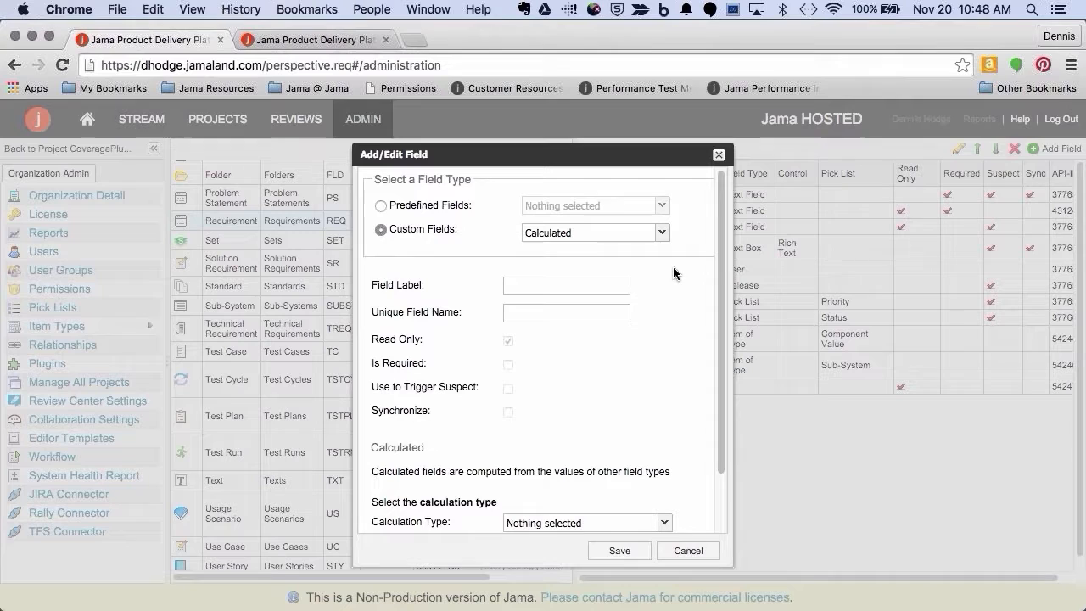
{"action": "mouse_move", "coordinate": [686, 490]}
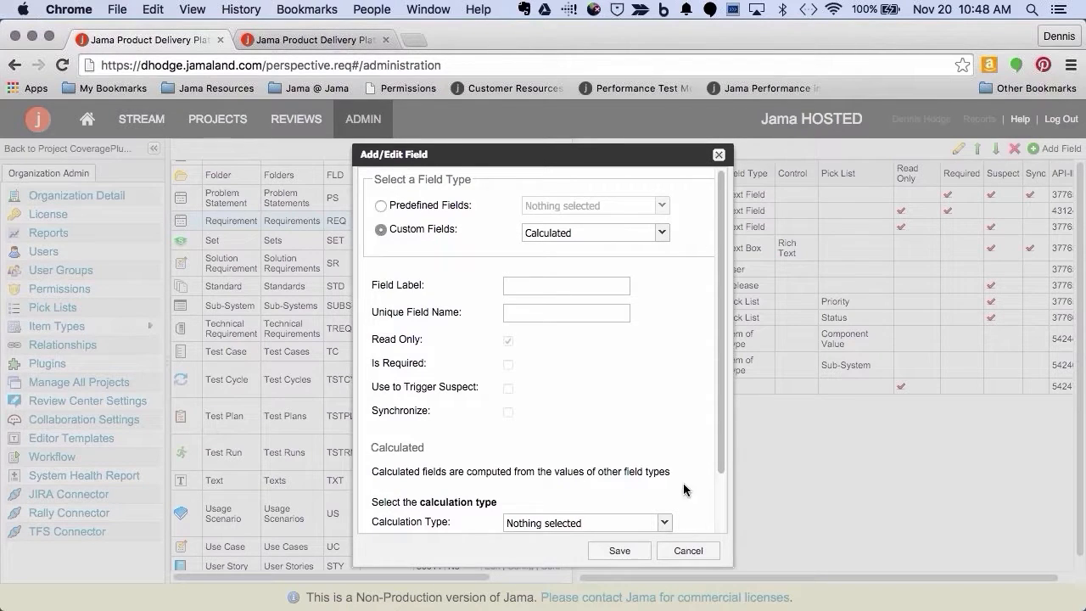
{"action": "mouse_move", "coordinate": [399, 207]}
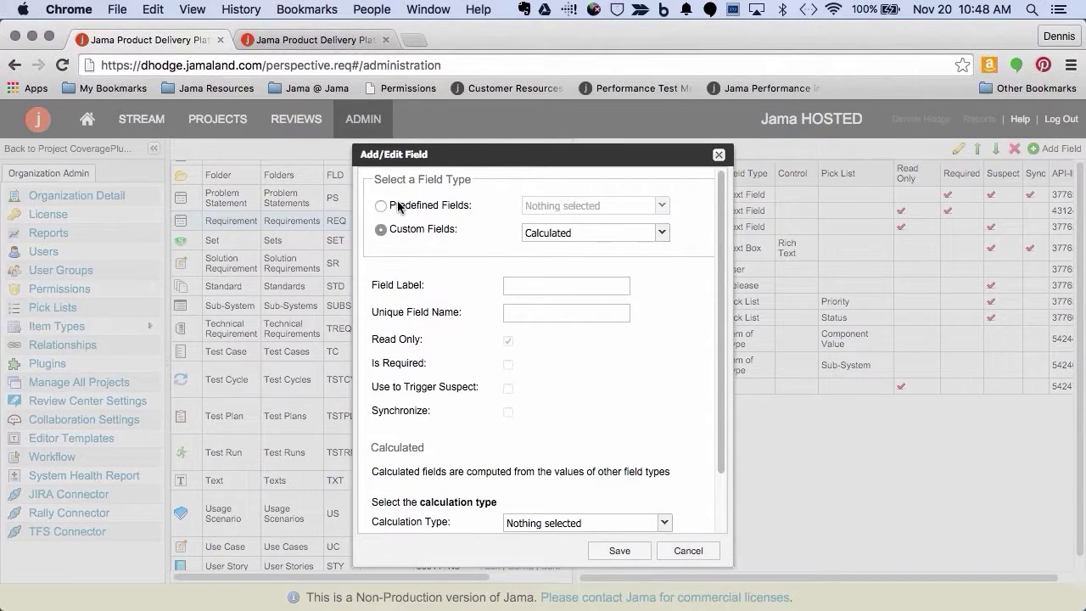